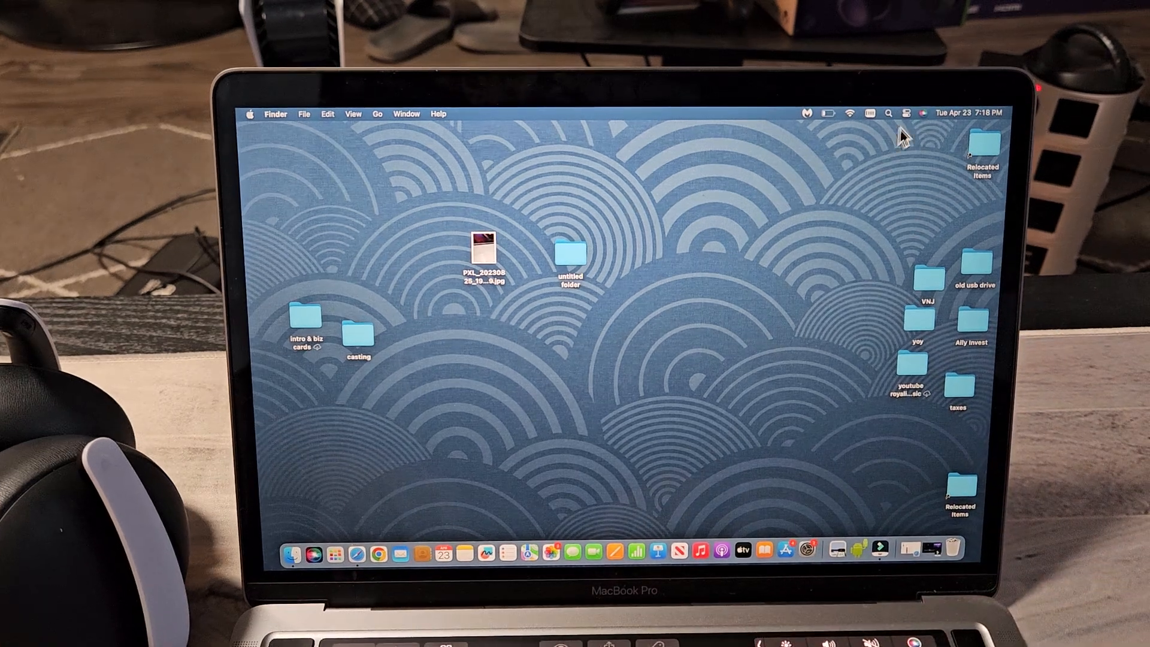
Launch System Settings from the Apple menu, landing on the Appearance page.
click(907, 113)
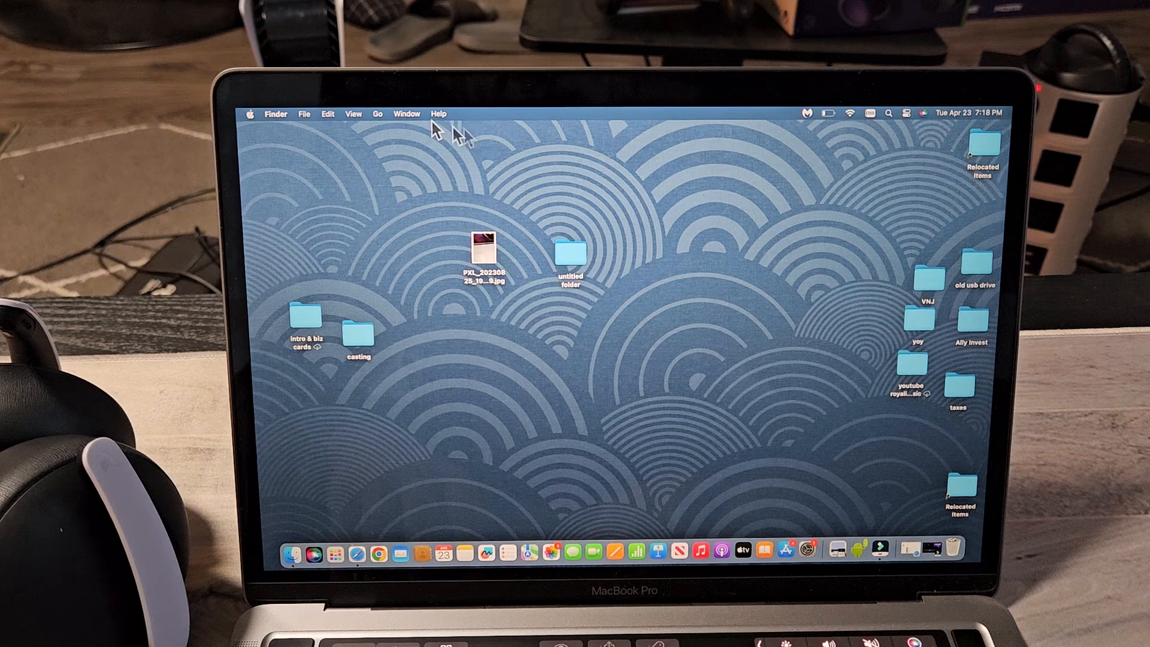
mouse_move(260, 128)
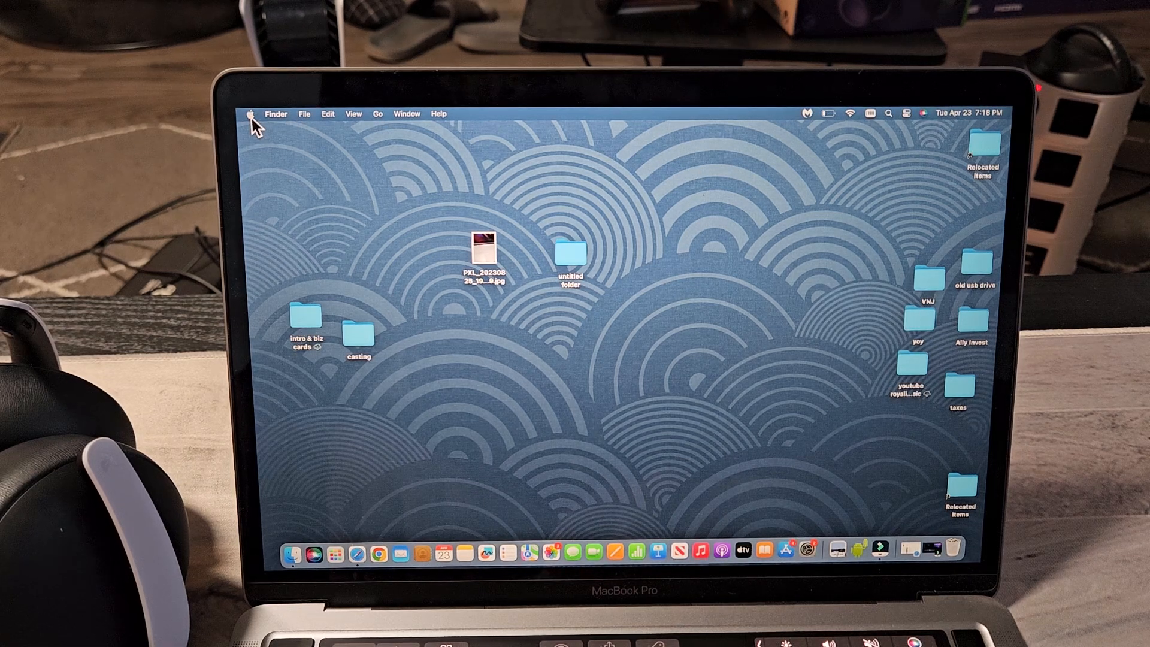
click(253, 114)
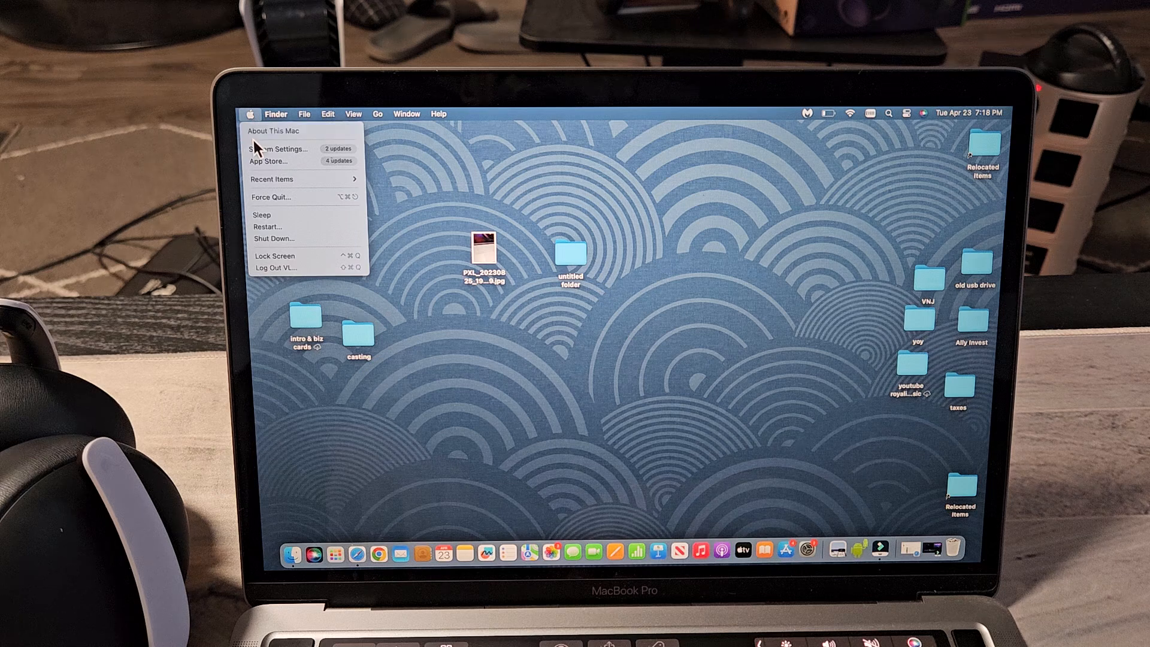
mouse_move(279, 149)
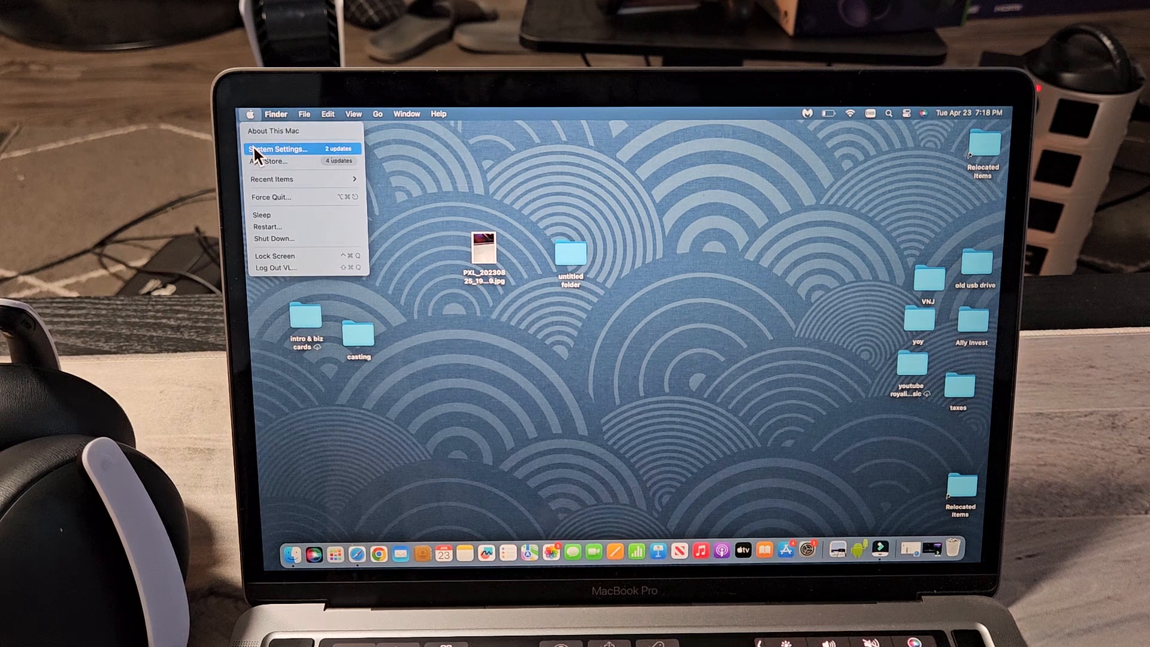
click(277, 149)
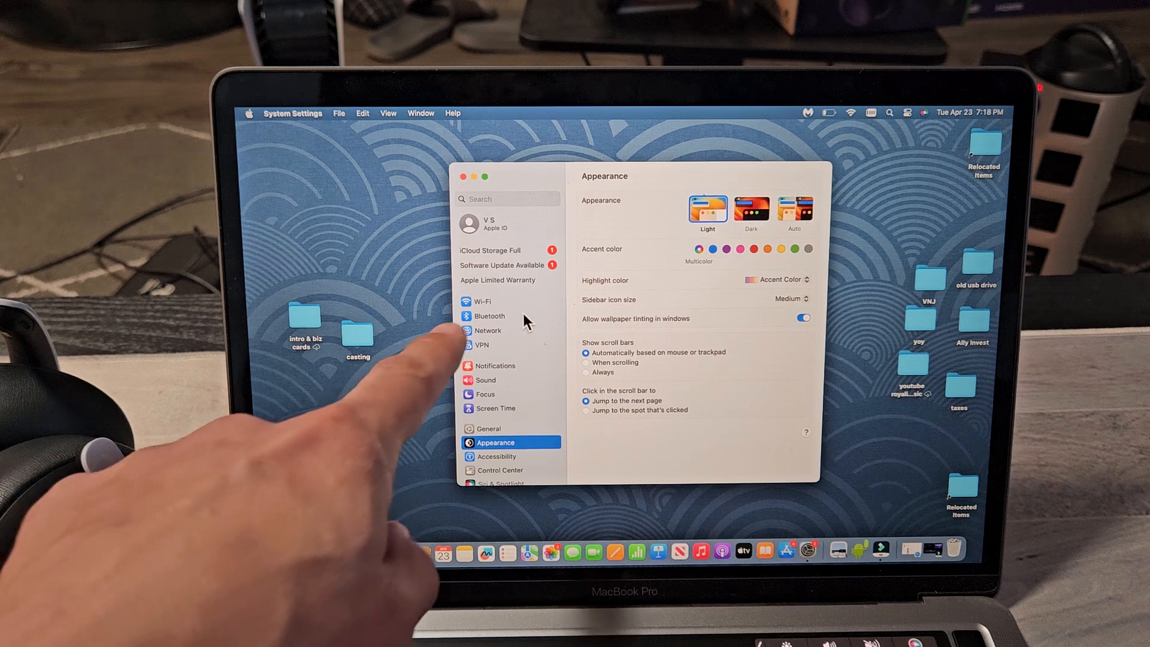
click(487, 315)
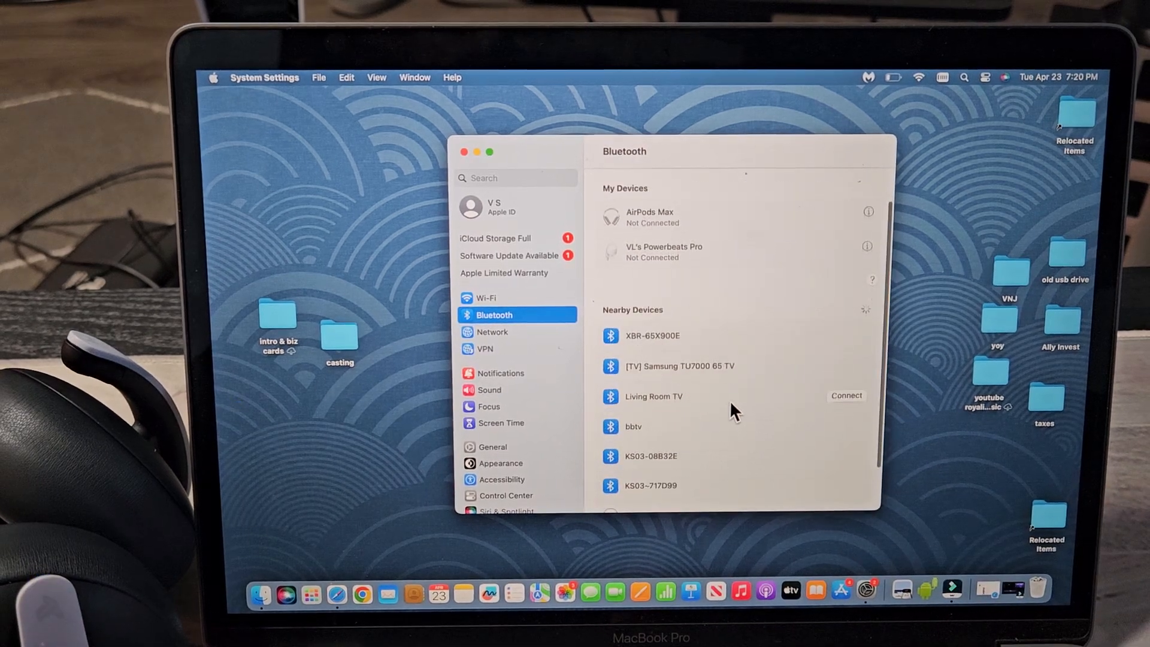
Connect the PULSE Elite headset from Nearby Devices so it shows Connected at 95% battery.
scroll(down, 3)
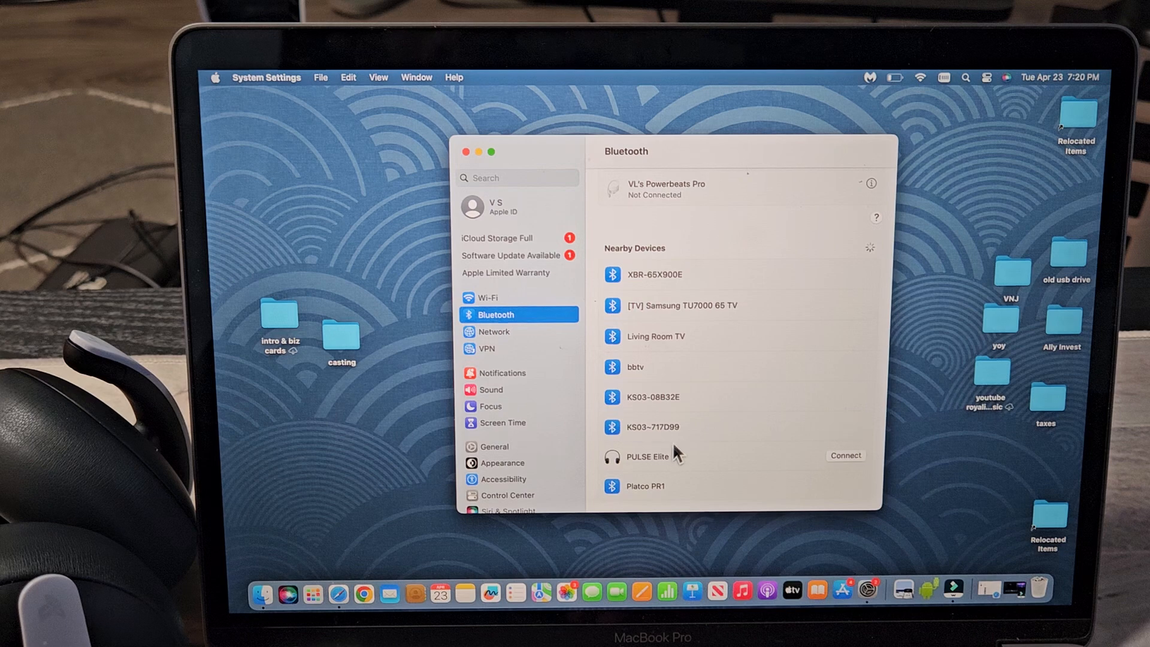
mouse_move(799, 473)
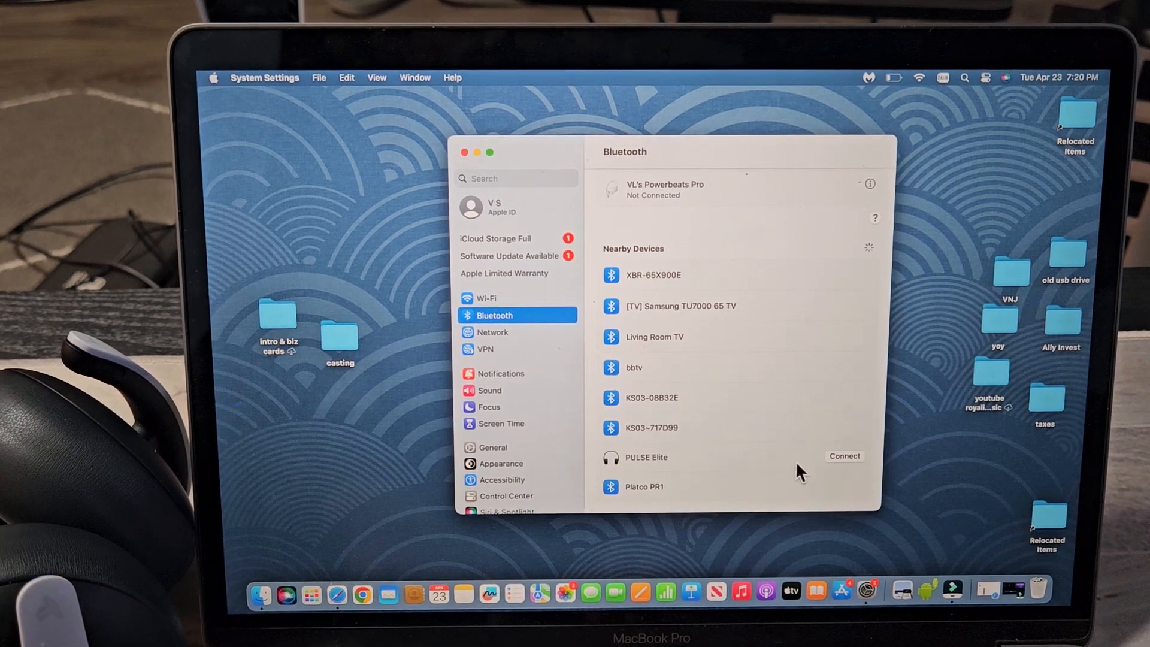
click(845, 455)
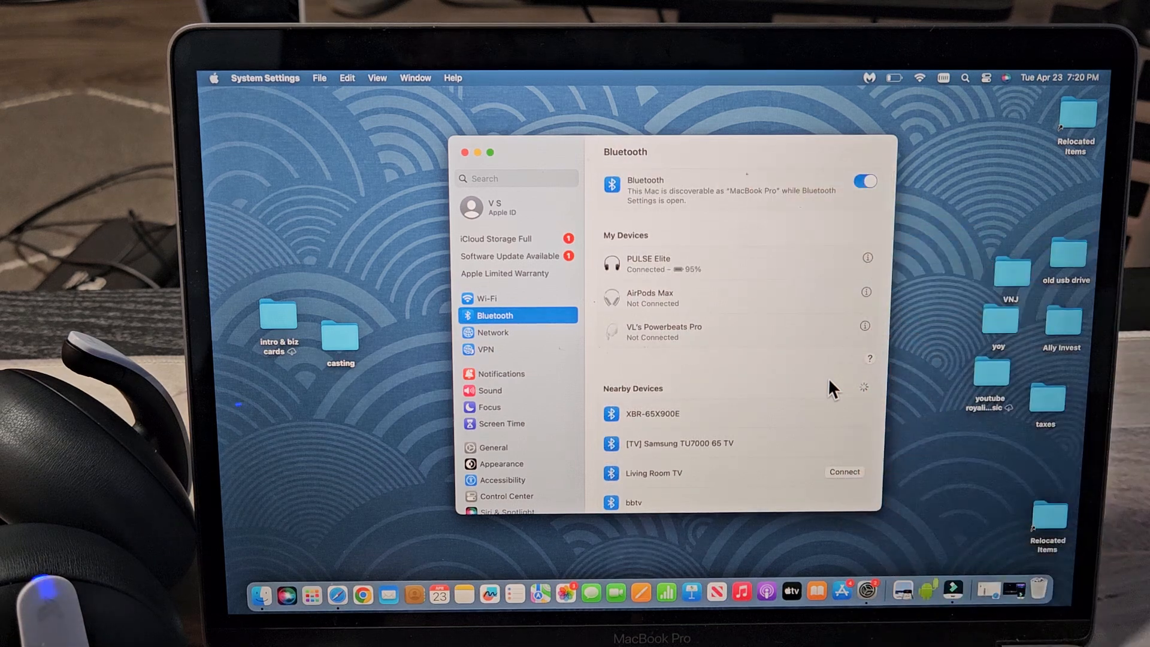
mouse_move(649, 276)
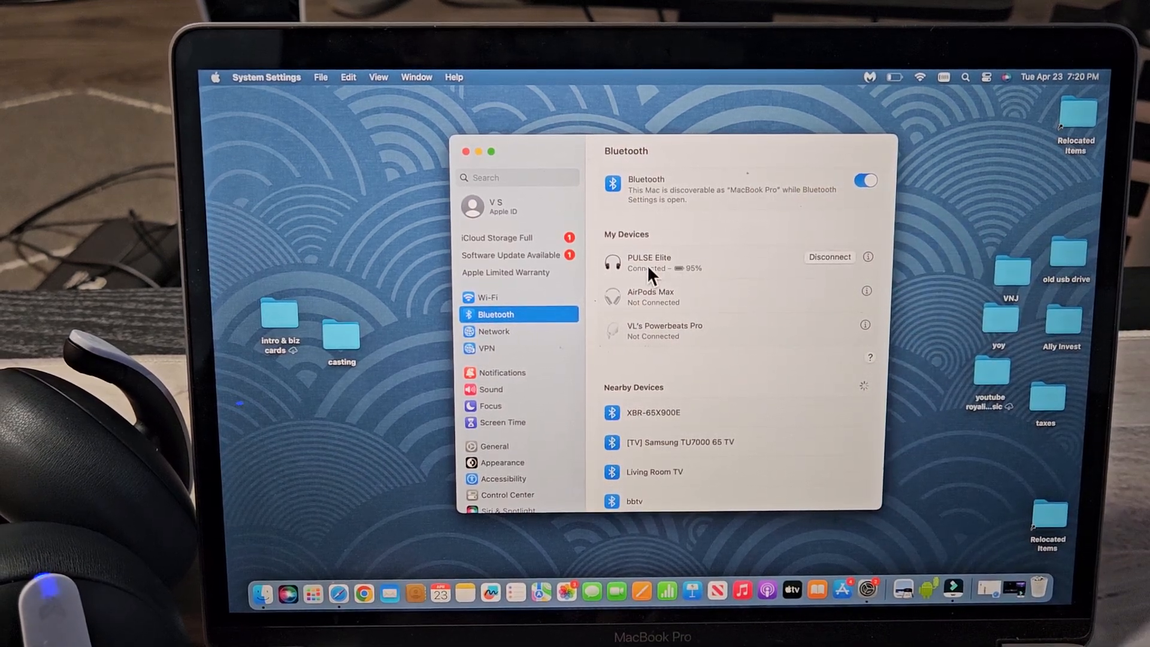
mouse_move(717, 277)
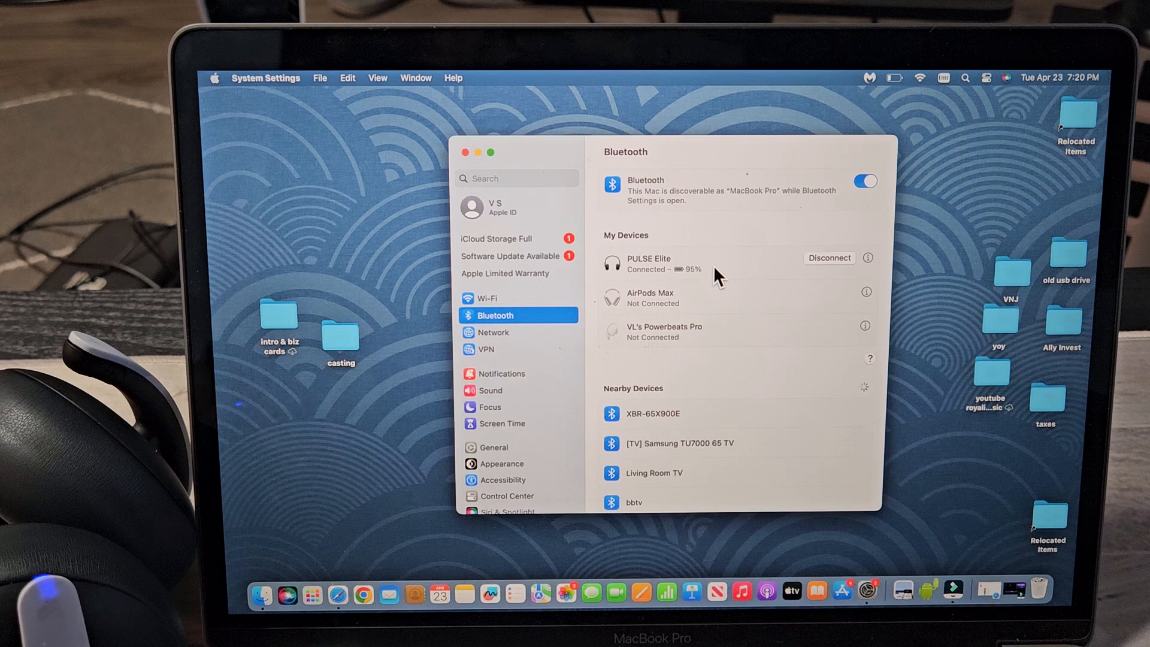